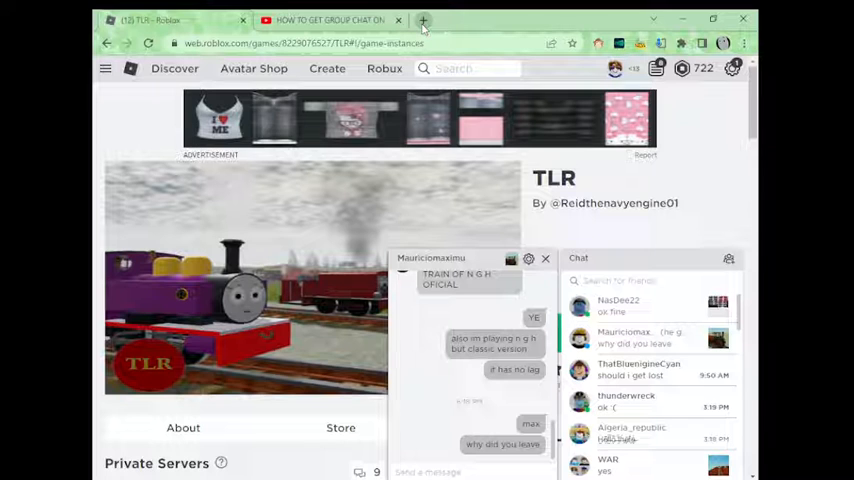
Open a fresh browser tab alongside the Roblox game page
left_click(422, 20)
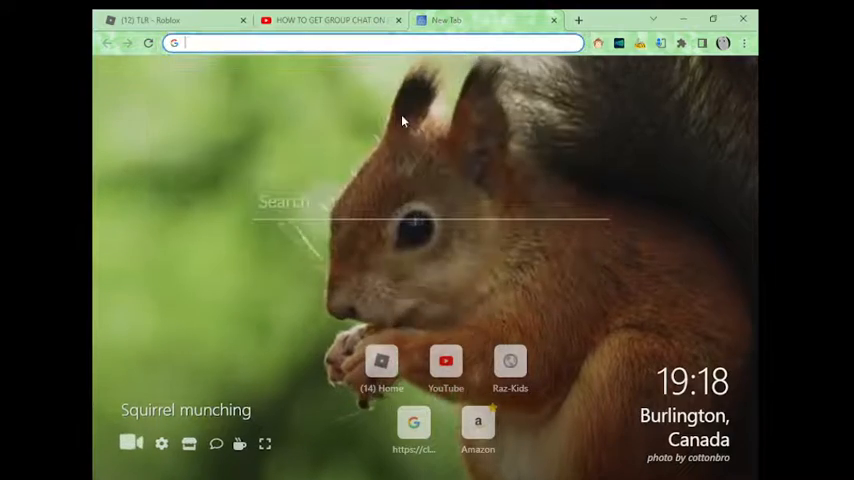
Search Google for 'glich text' and open the LingoJam Glitch Text Generator result
type("glich text")
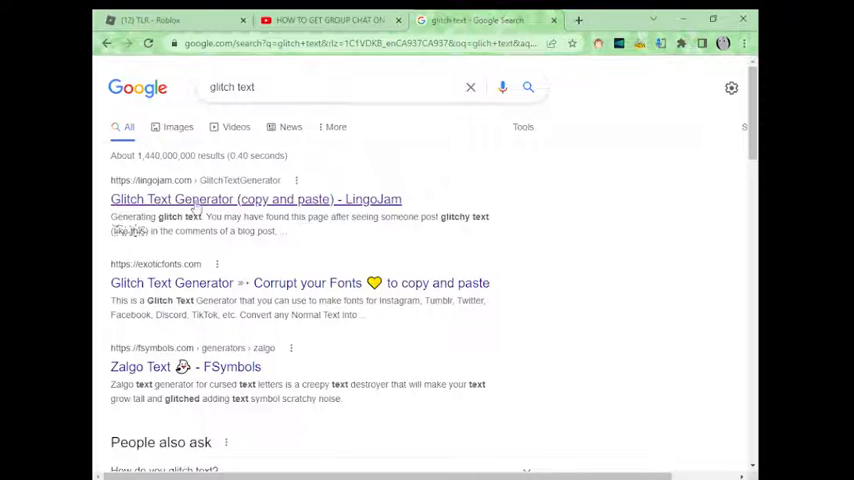
left_click(256, 200)
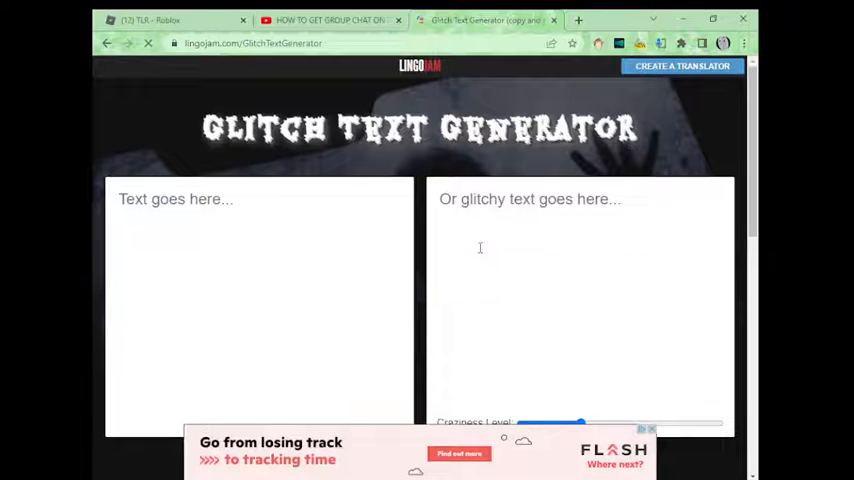
Generate glitchy text from 'hi bois' at a low Craziness Level, then return to Roblox
type("77777")
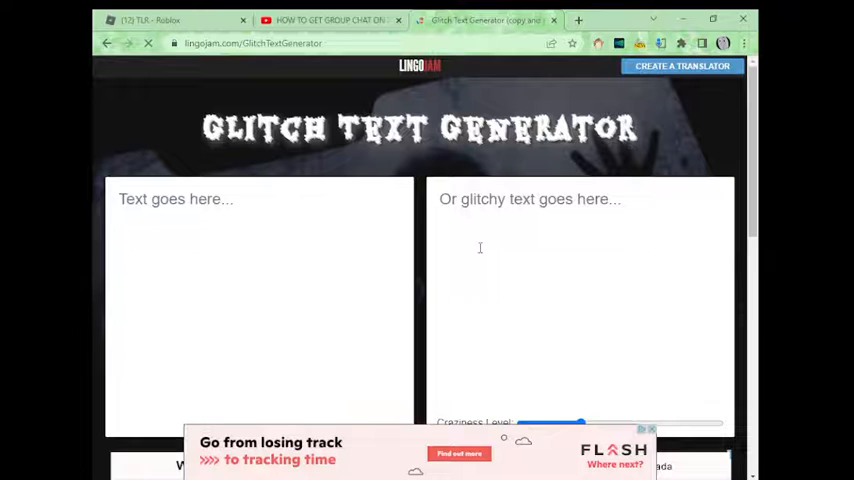
type("hi")
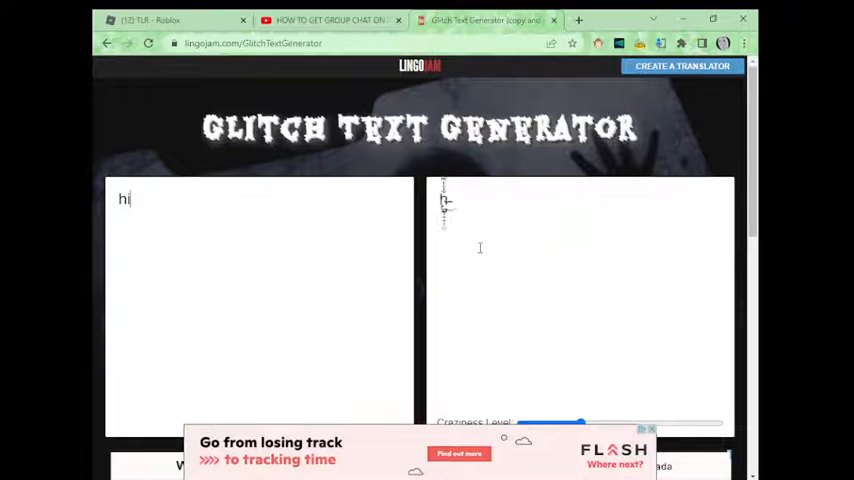
type("bois")
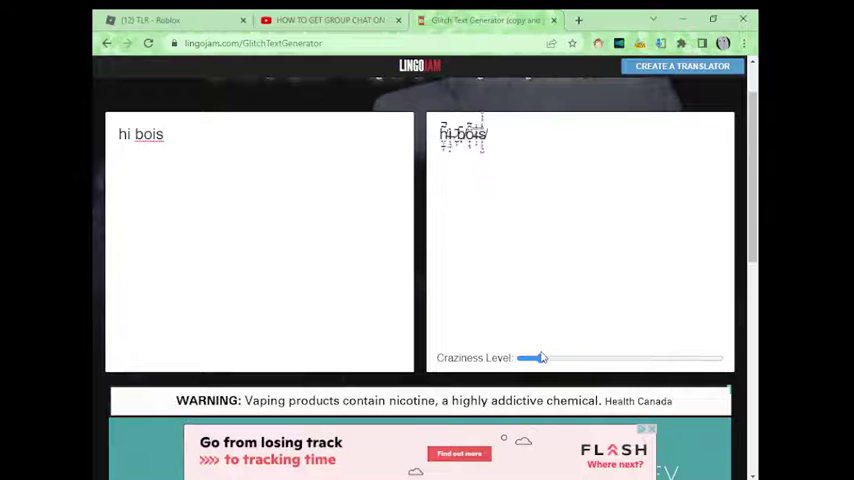
left_click_drag(540, 358, 544, 358)
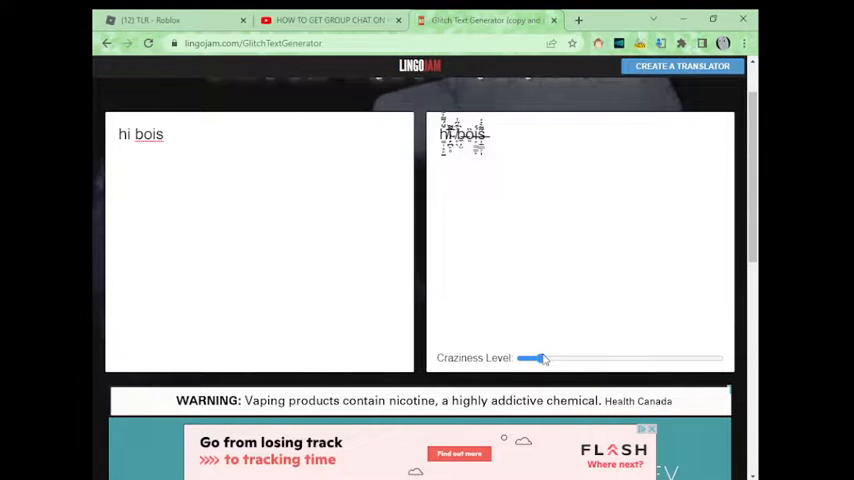
left_click_drag(540, 358, 520, 358)
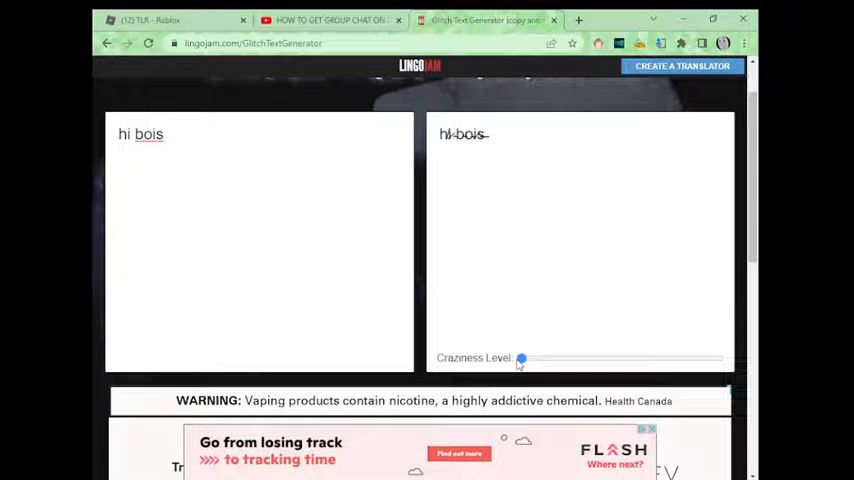
left_click_drag(520, 358, 556, 358)
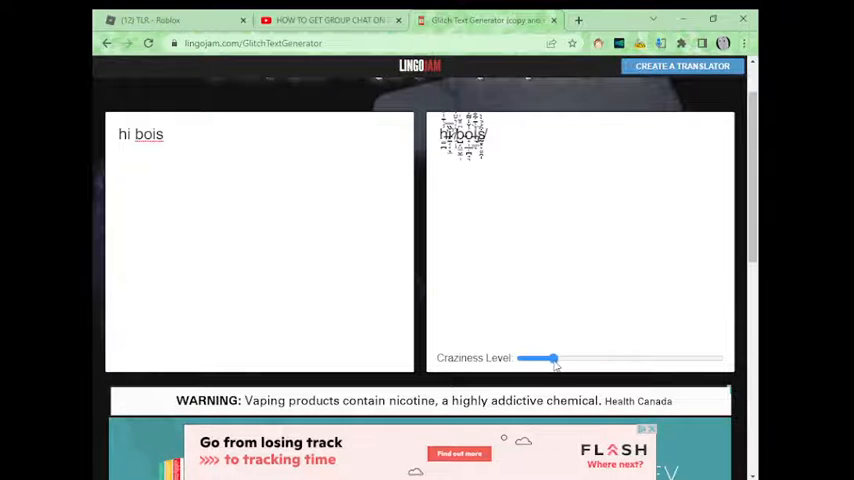
left_click_drag(552, 358, 558, 358)
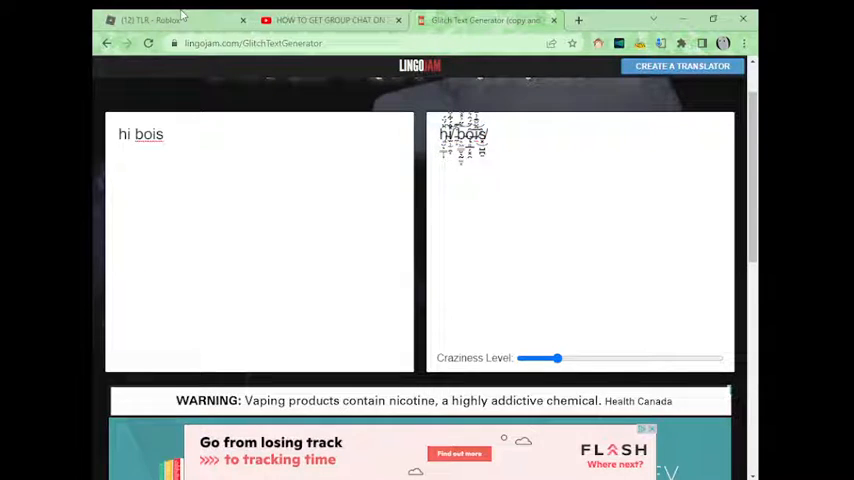
left_click(150, 20)
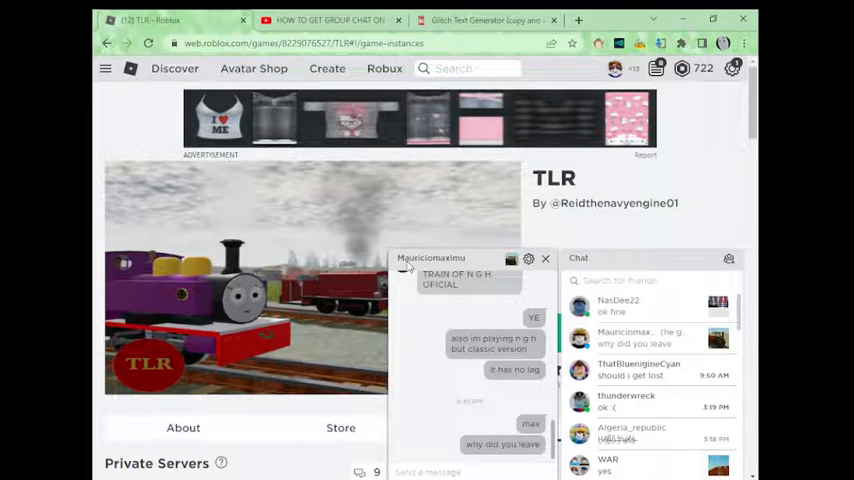
Open your own Skarloeyandrhenes profile page with its About section
left_click(544, 258)
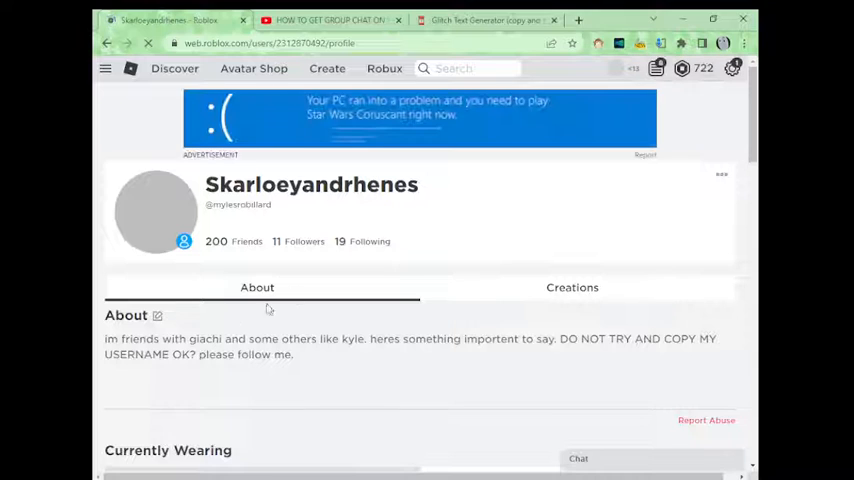
Add 'ik how to glich text an...' plus the pasted glitch text to About and save
left_click(156, 316)
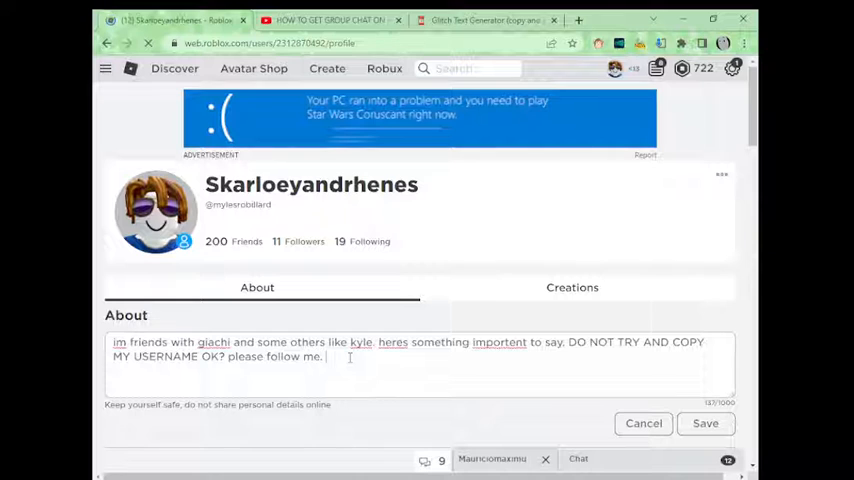
type("ik")
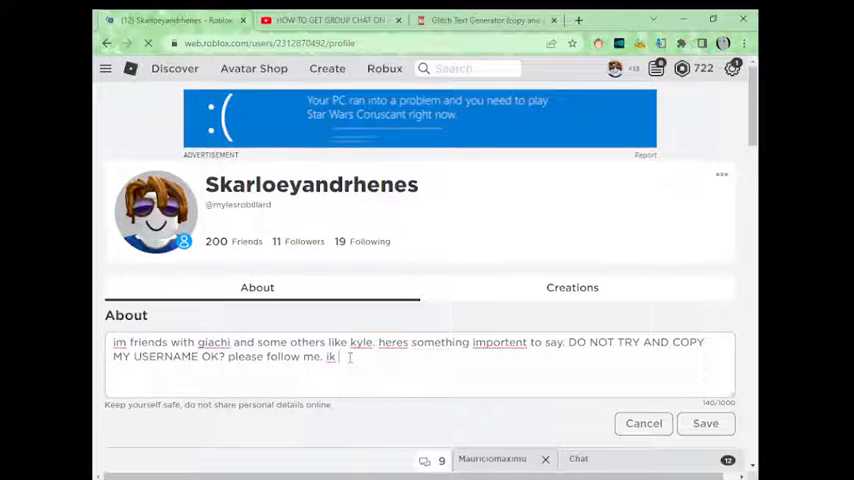
type("how to")
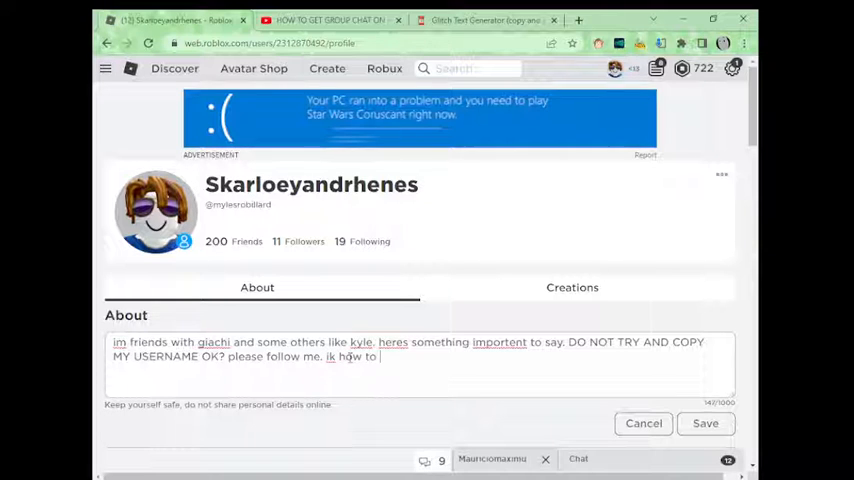
type("glich t")
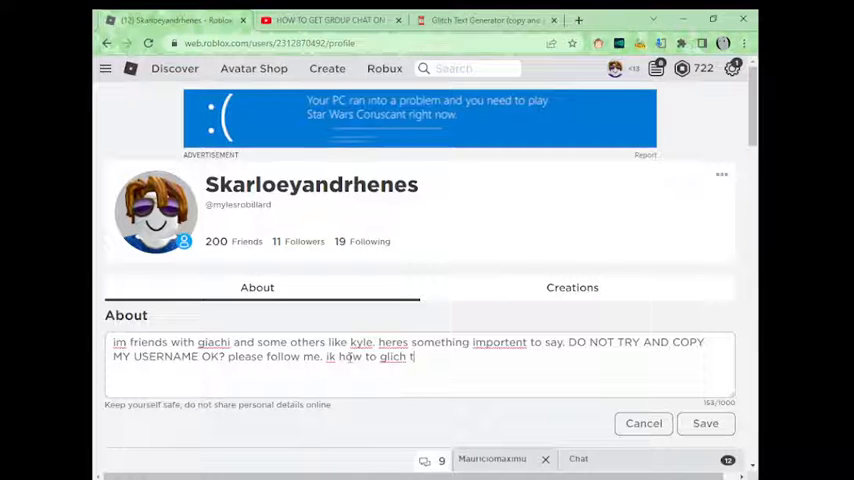
type("ext and i do it like this")
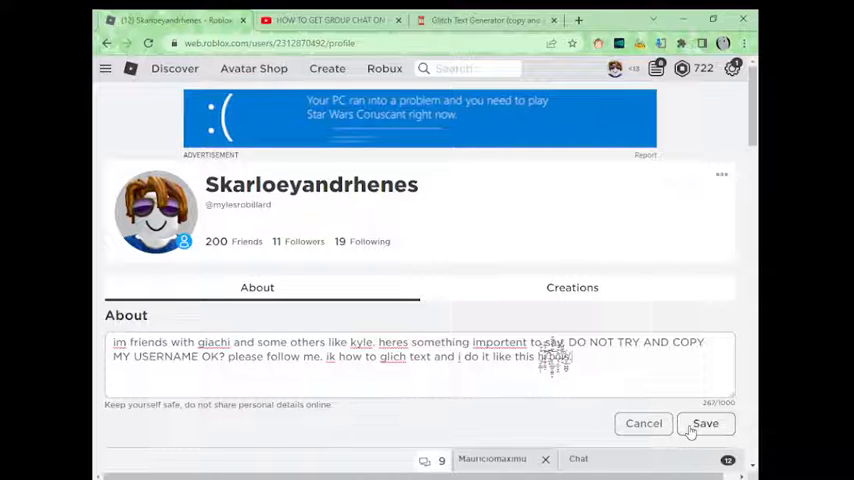
left_click(706, 424)
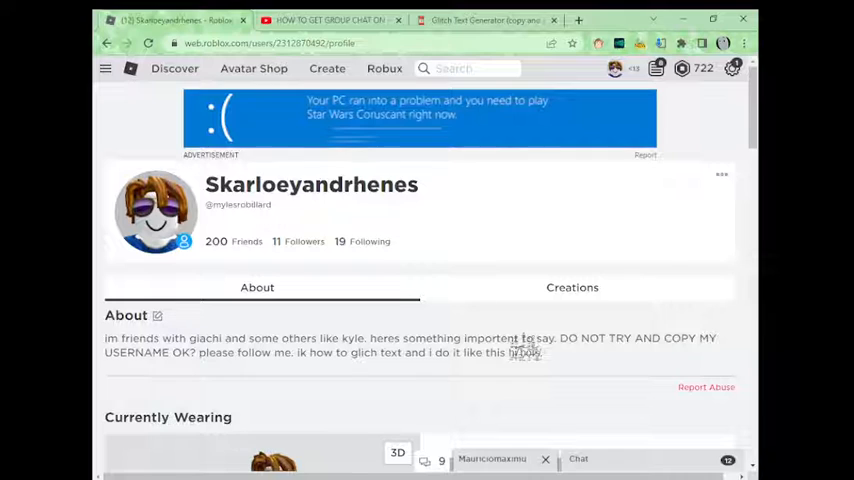